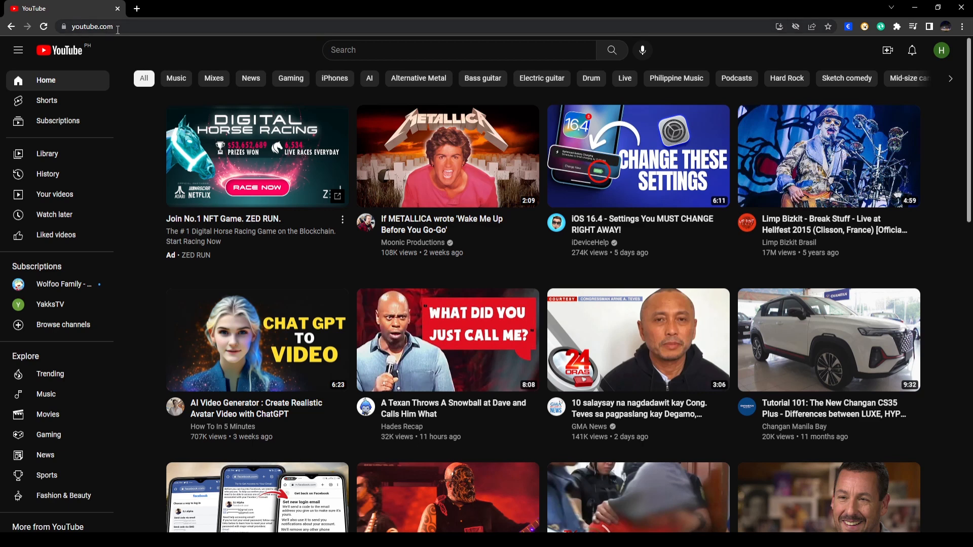
pyautogui.moveTo(706, 231)
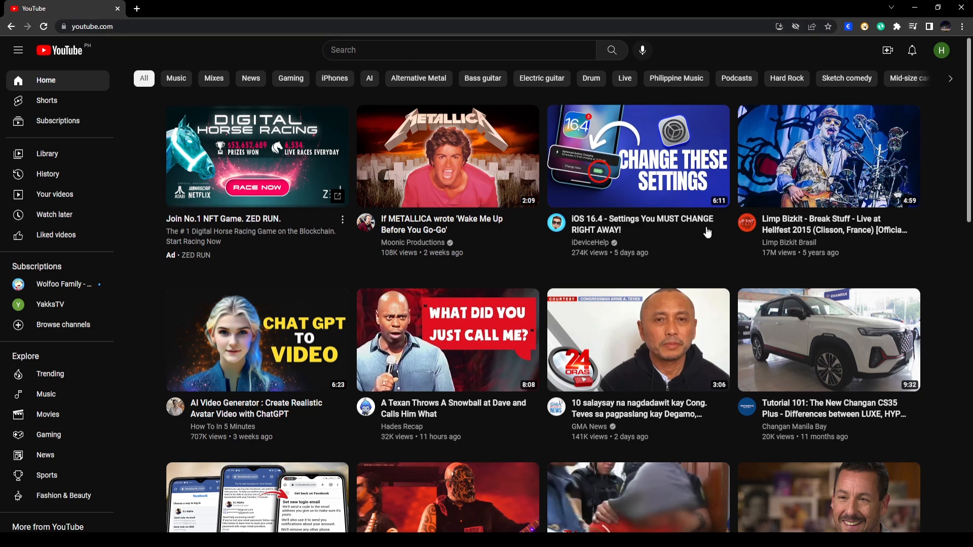
pyautogui.moveTo(953, 49)
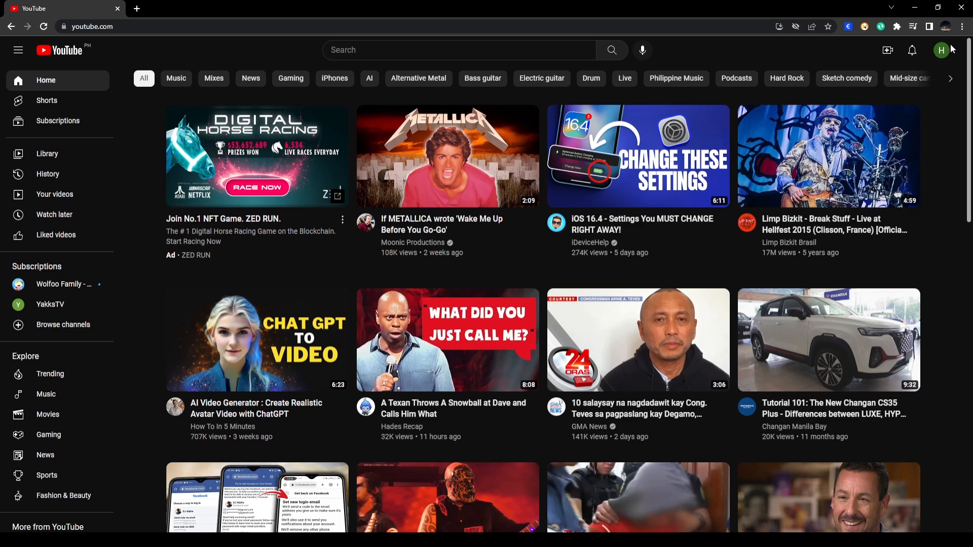
pyautogui.moveTo(942, 51)
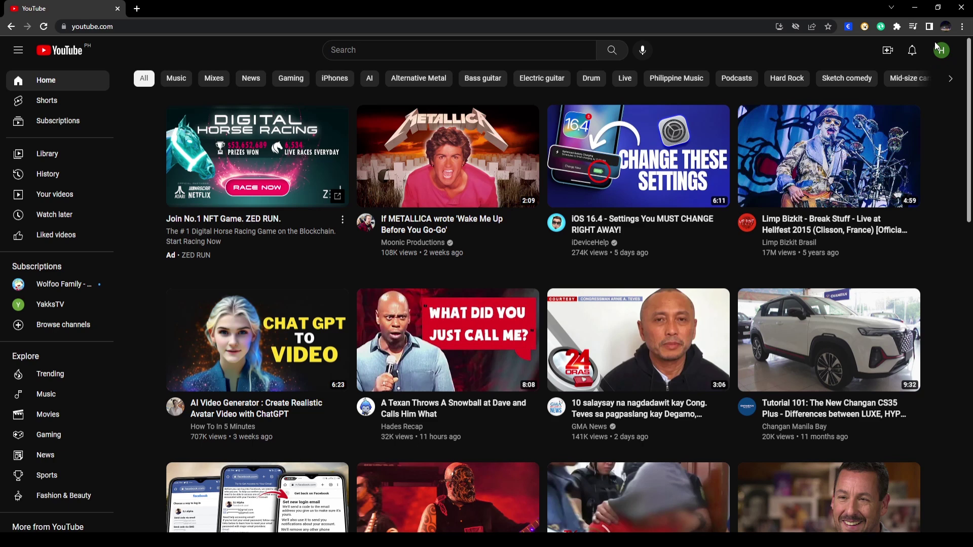
pyautogui.moveTo(939, 63)
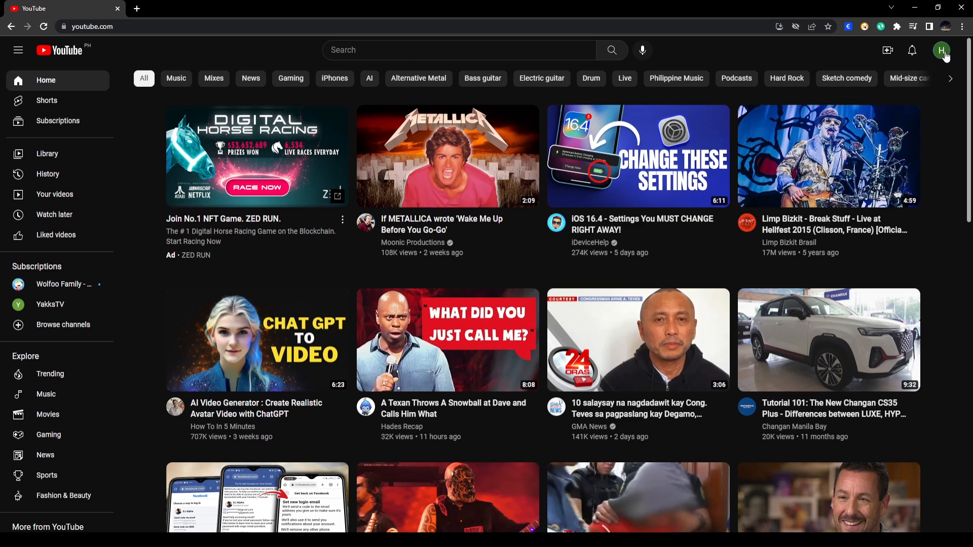
# - Reach YouTube Studio from the account avatar menu on the home feed
pyautogui.click(941, 51)
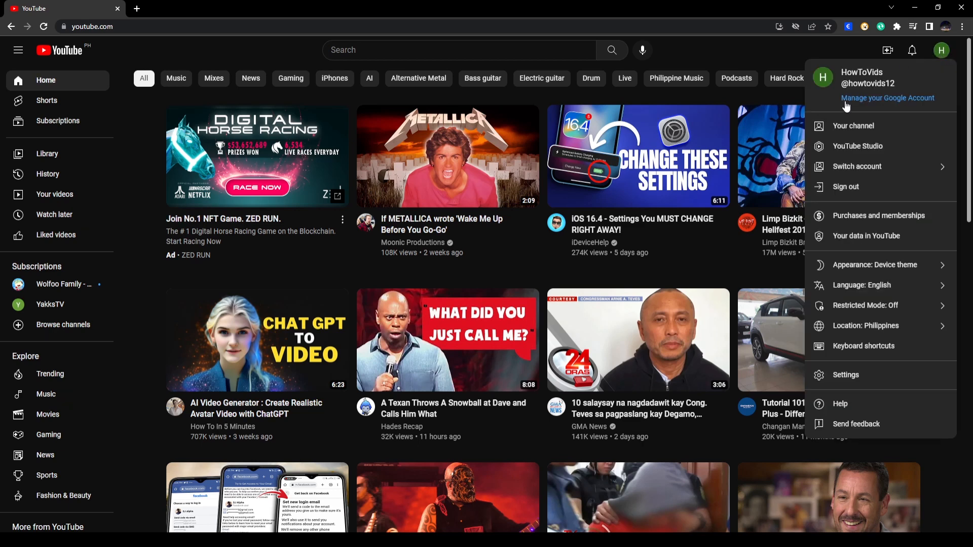
pyautogui.moveTo(858, 149)
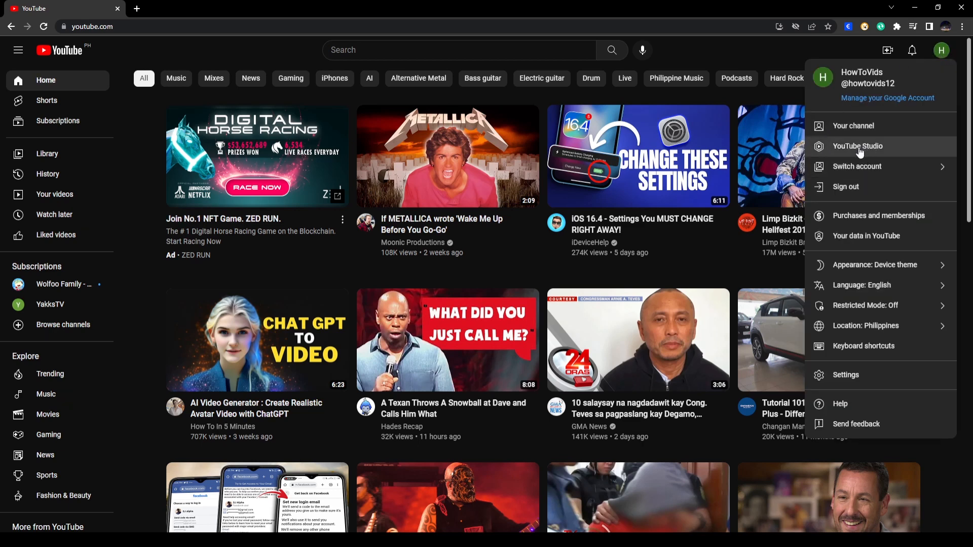
pyautogui.click(858, 146)
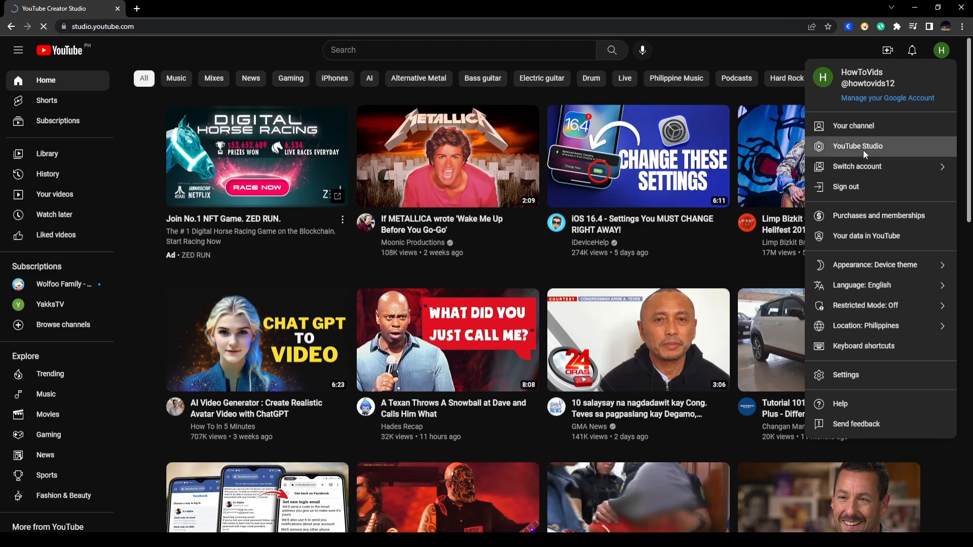
pyautogui.click(858, 146)
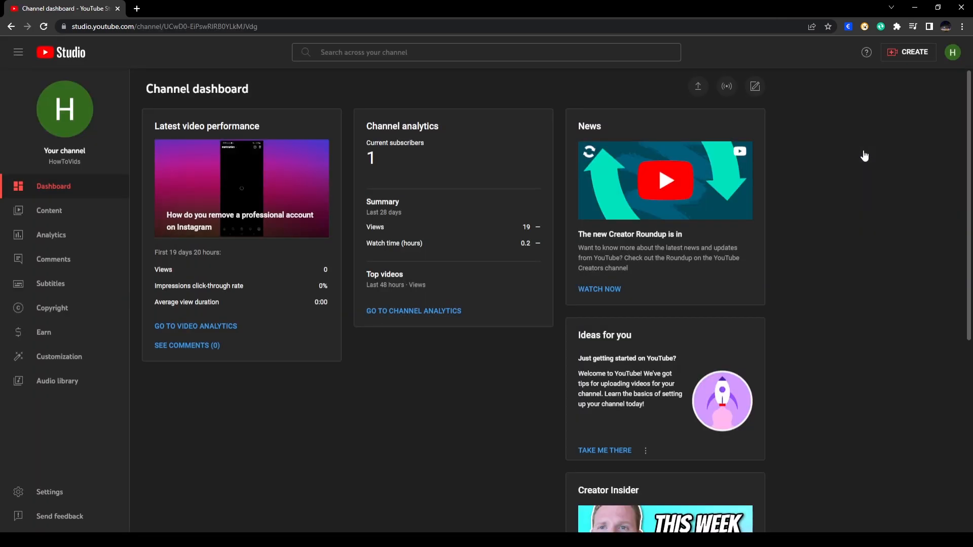
pyautogui.moveTo(896, 76)
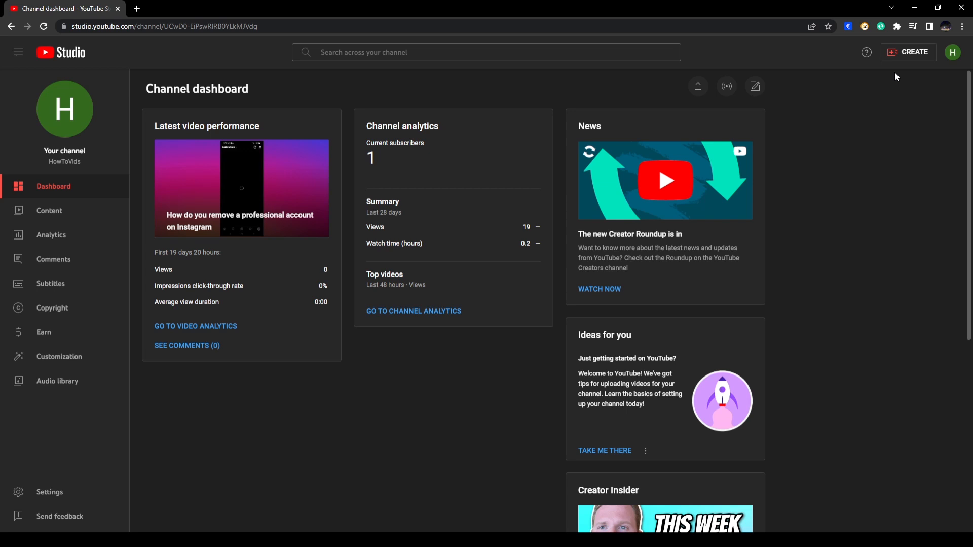
pyautogui.click(910, 52)
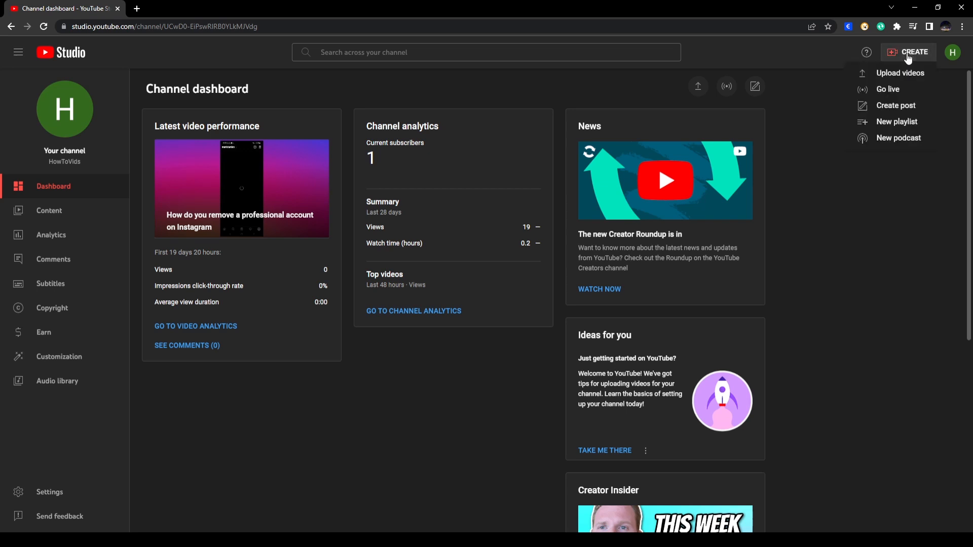
pyautogui.moveTo(901, 77)
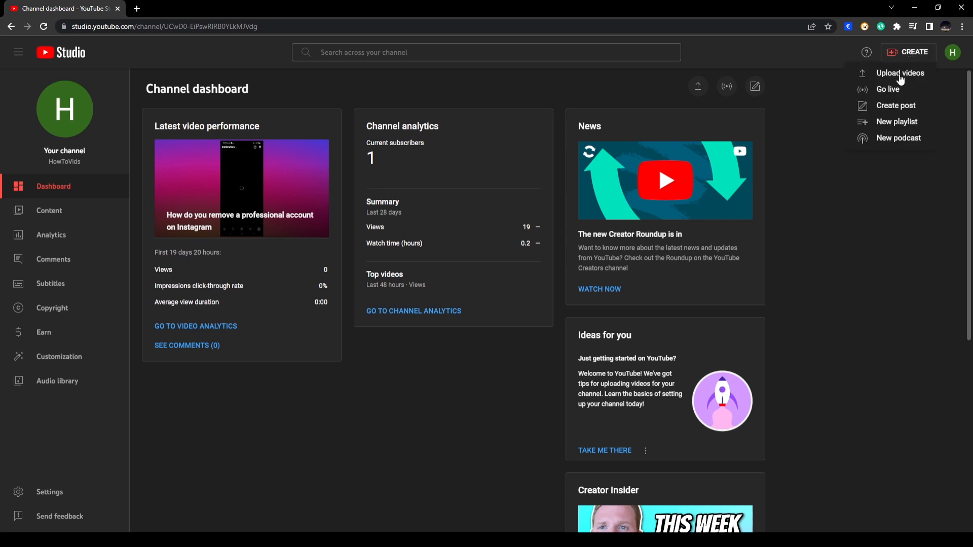
pyautogui.click(898, 73)
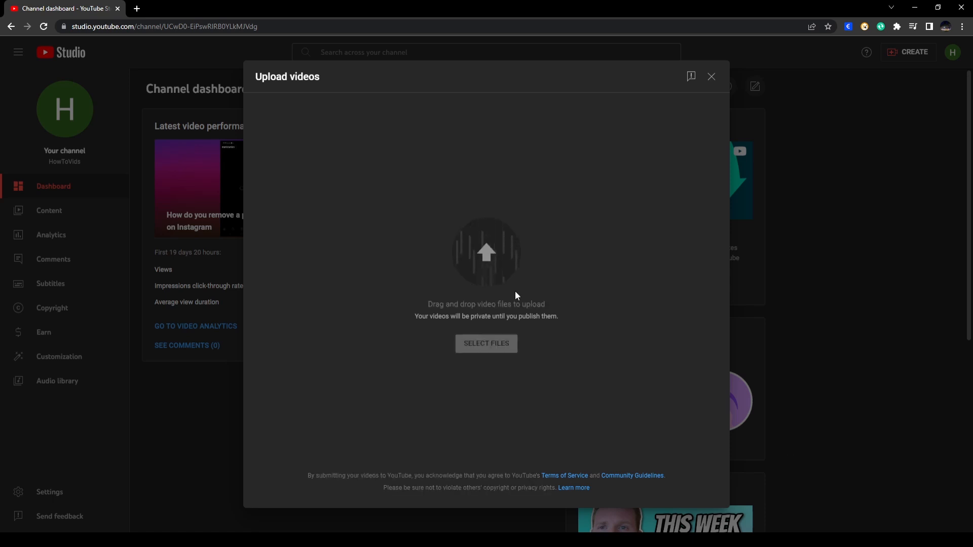
pyautogui.click(486, 343)
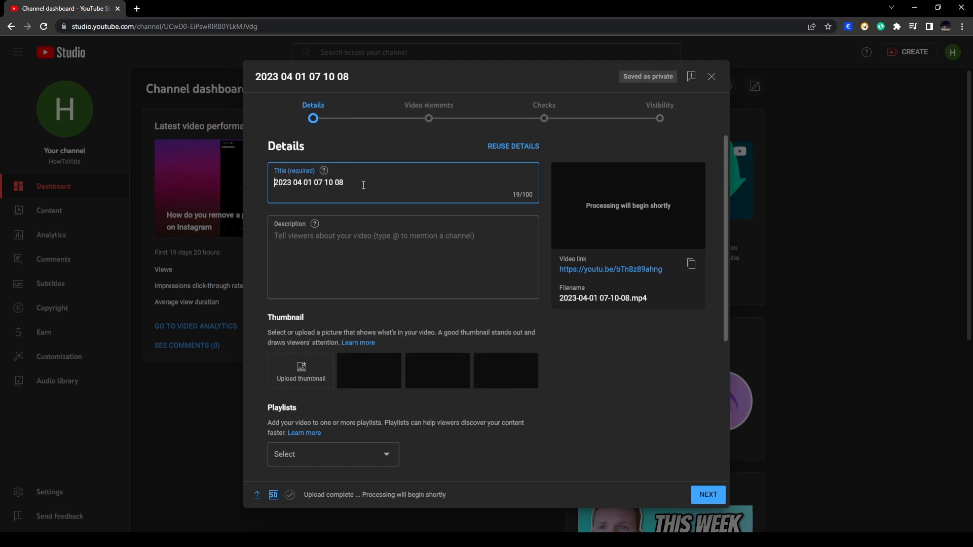
# - Enter the title 'Test' and the description 'This is a test video'
pyautogui.write('Te')
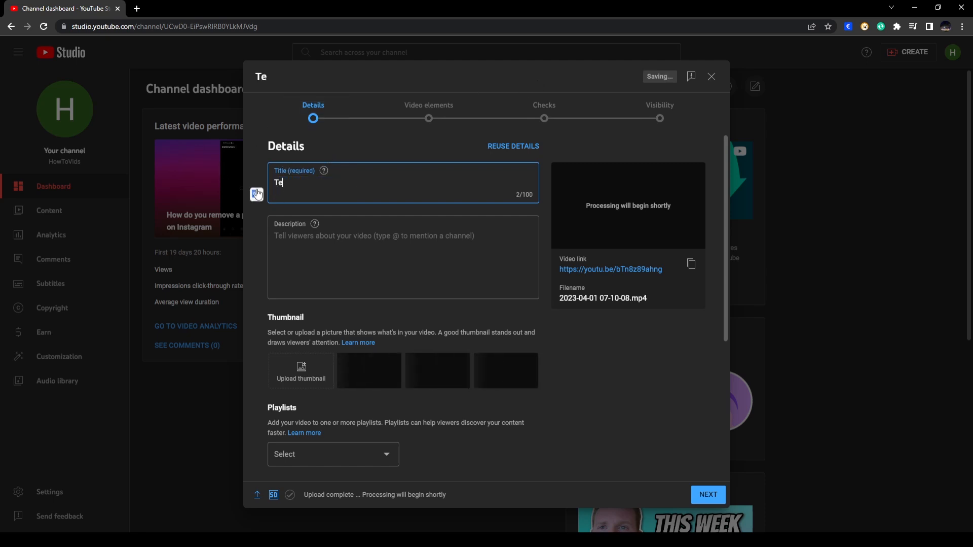
pyautogui.write('st')
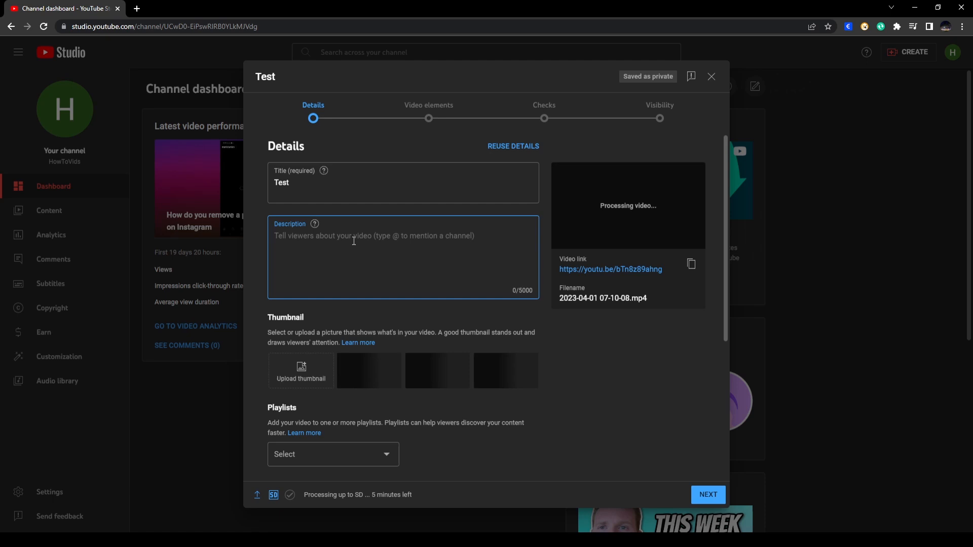
pyautogui.write('This is a te')
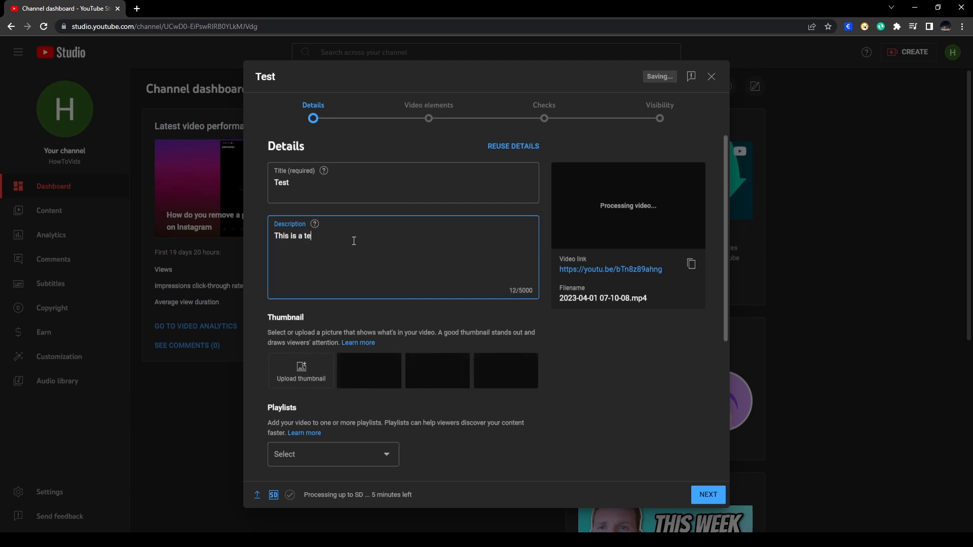
pyautogui.write('st video')
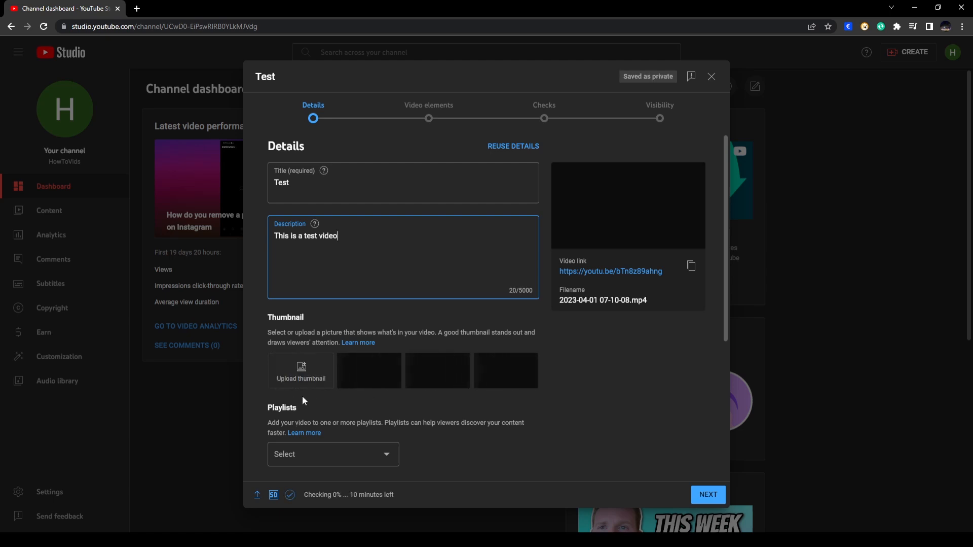
pyautogui.moveTo(304, 385)
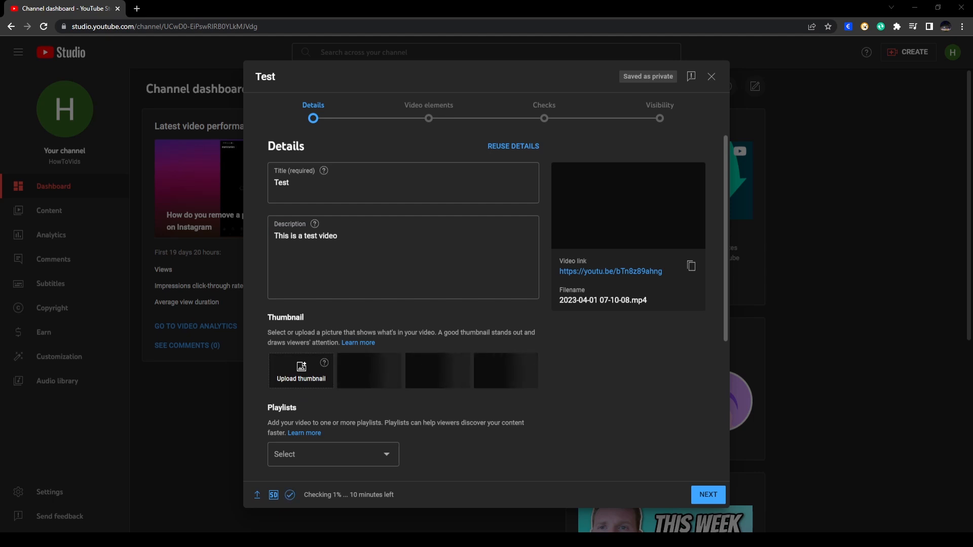
pyautogui.moveTo(508, 441)
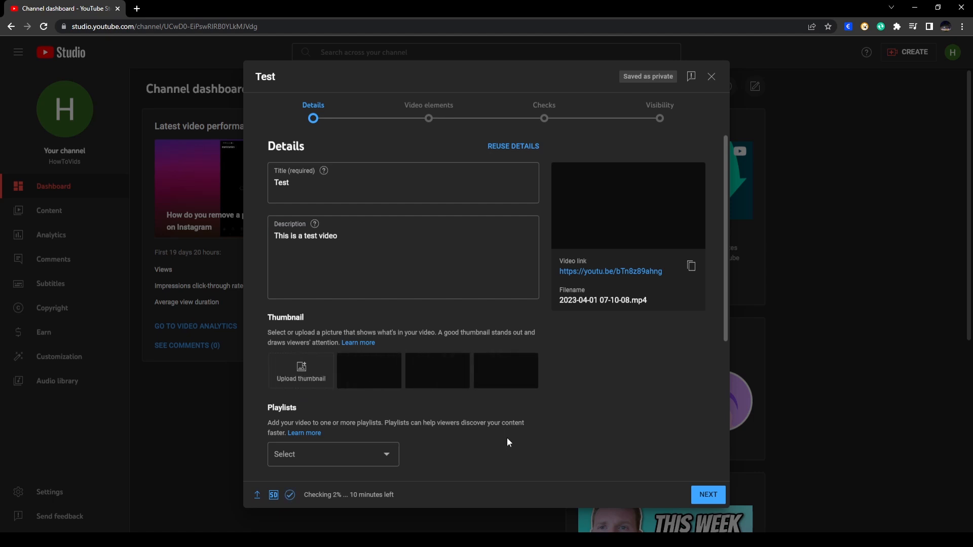
# - Answer the Audience question with 'Yes, it's made for kids'
pyautogui.scroll(-3)
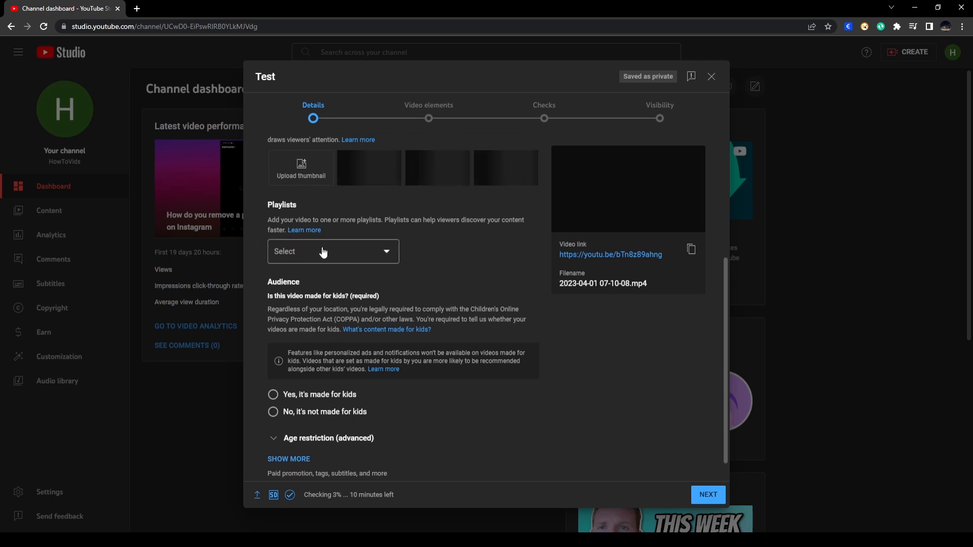
pyautogui.moveTo(352, 258)
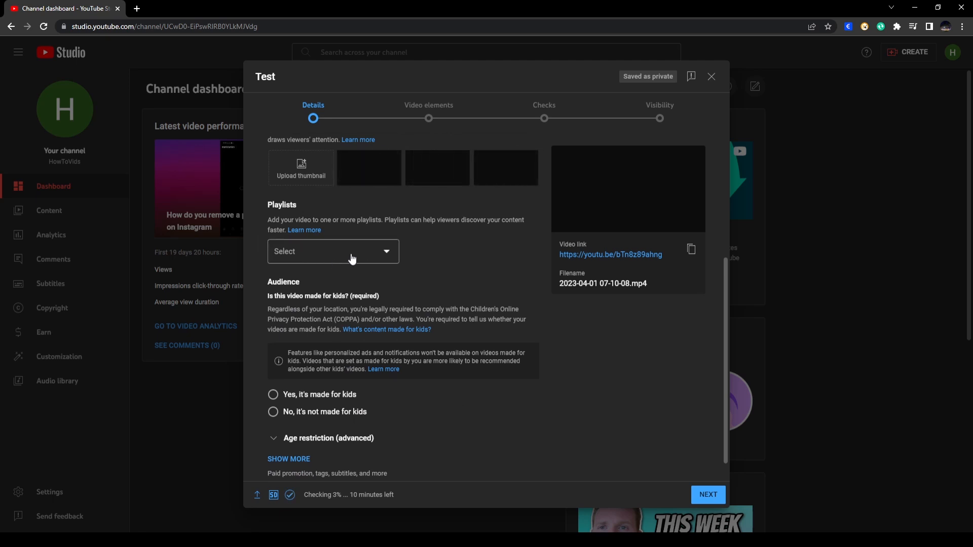
pyautogui.click(332, 250)
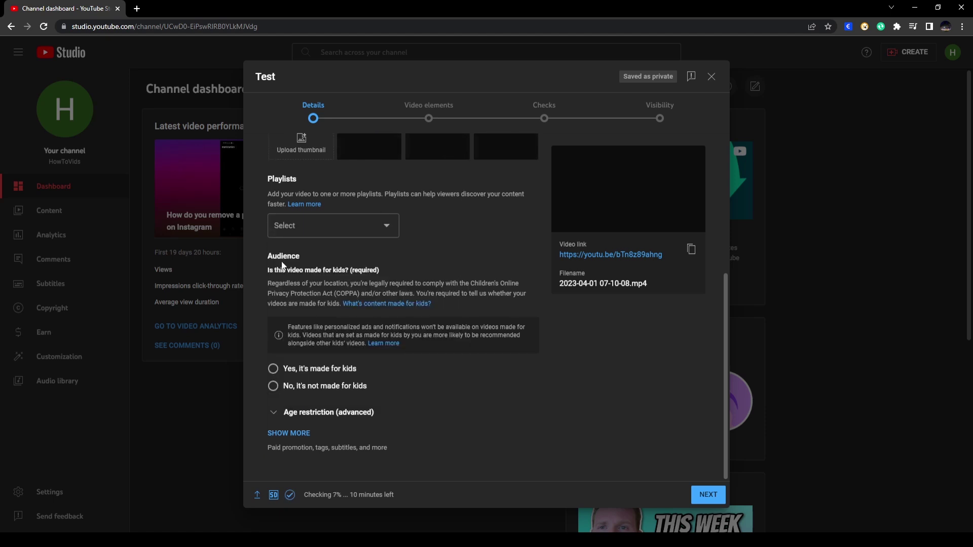
pyautogui.moveTo(374, 380)
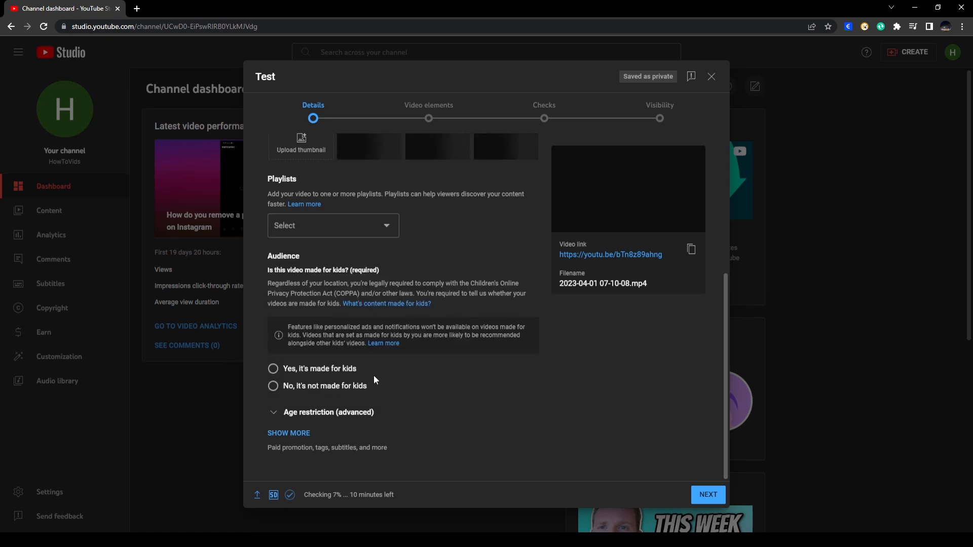
pyautogui.moveTo(329, 371)
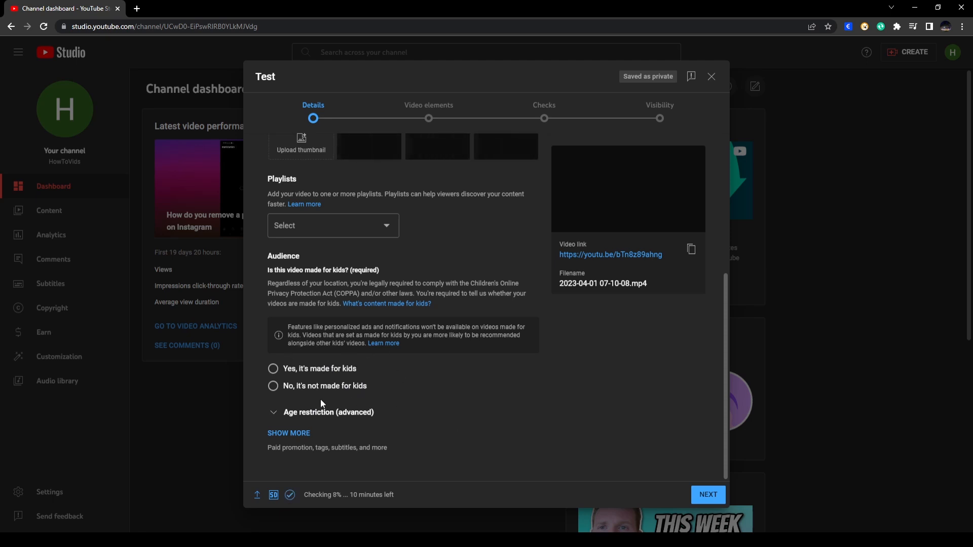
pyautogui.click(273, 368)
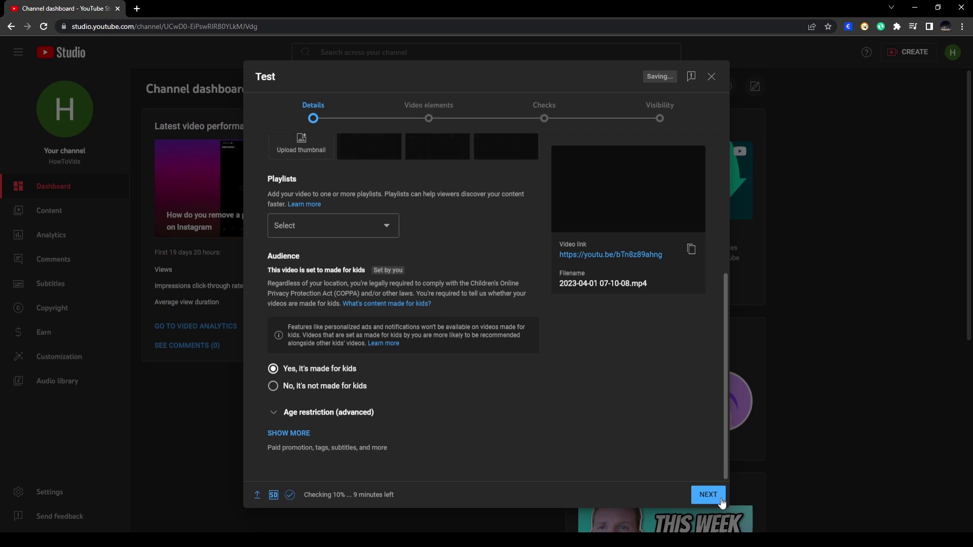
# - Advance through Video elements and Checks to the Visibility step with no issues found
pyautogui.click(708, 493)
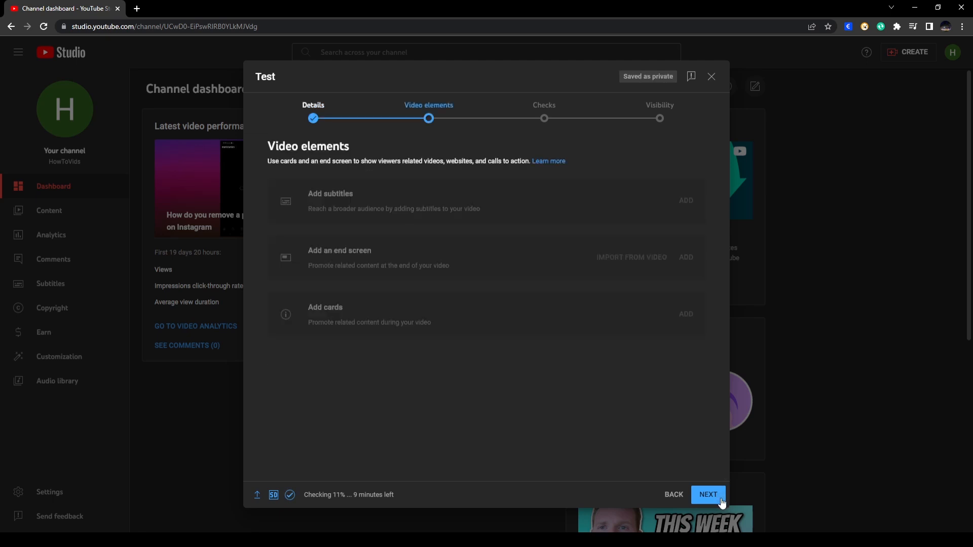
pyautogui.moveTo(399, 128)
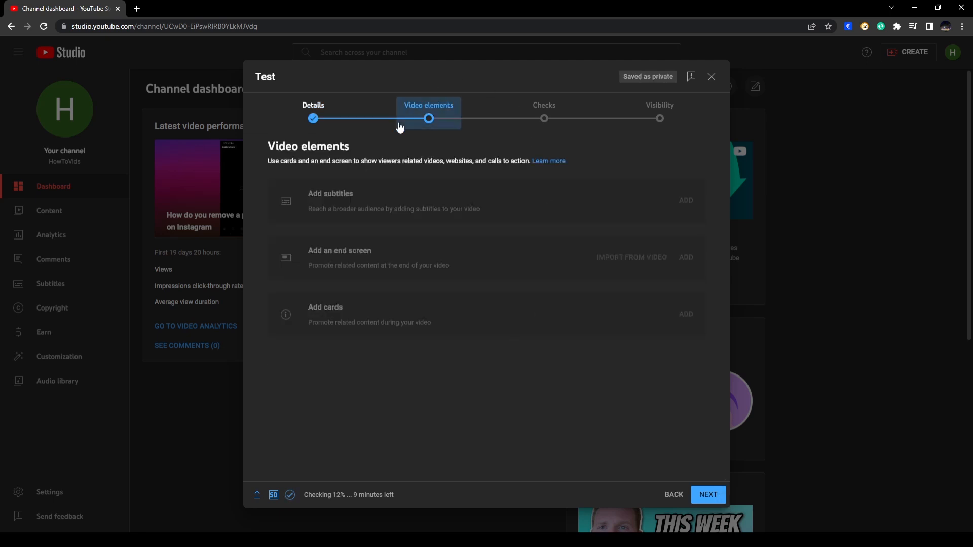
pyautogui.moveTo(455, 190)
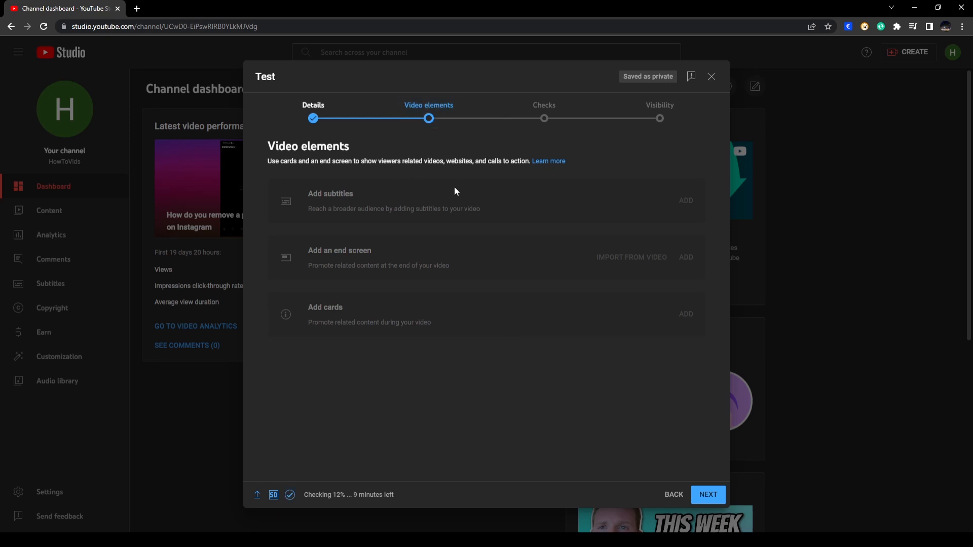
pyautogui.moveTo(344, 240)
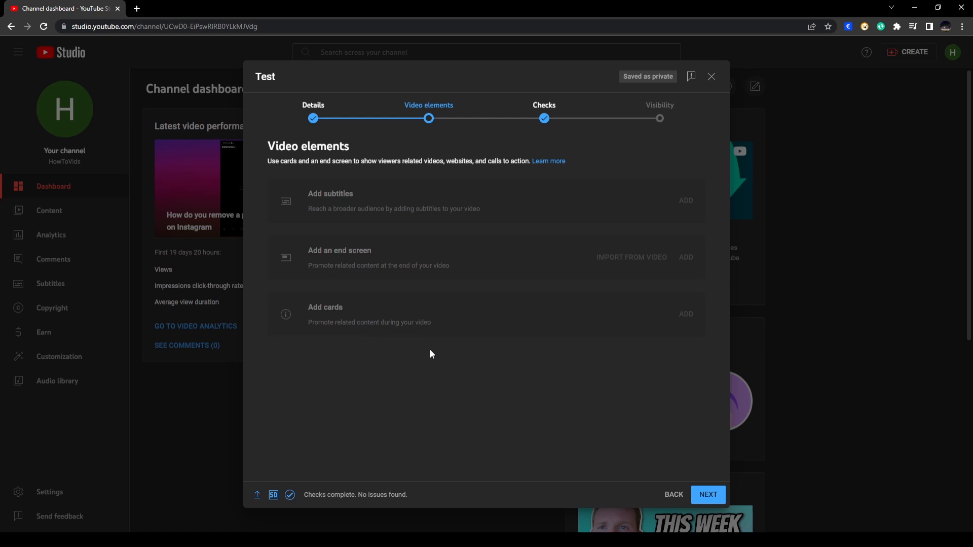
pyautogui.moveTo(403, 252)
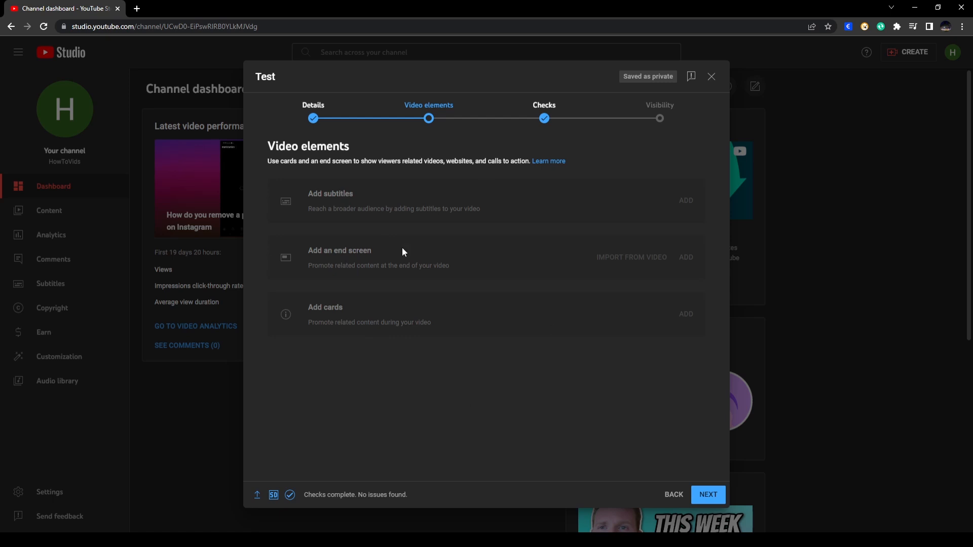
pyautogui.moveTo(478, 207)
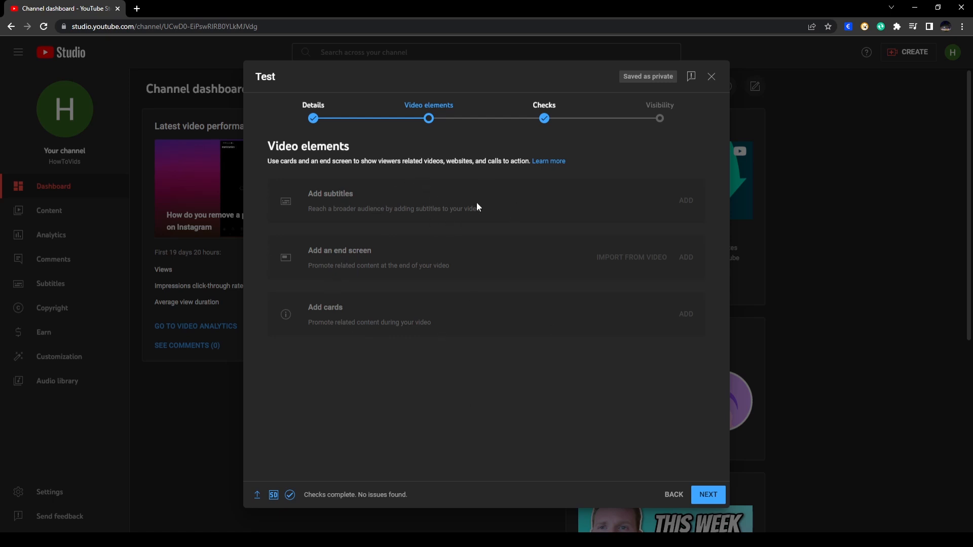
pyautogui.moveTo(459, 119)
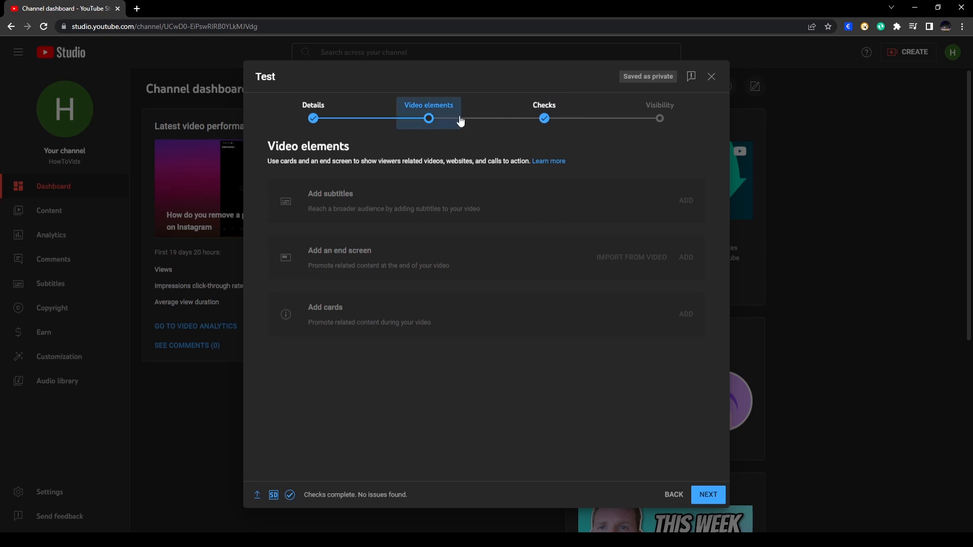
pyautogui.moveTo(535, 304)
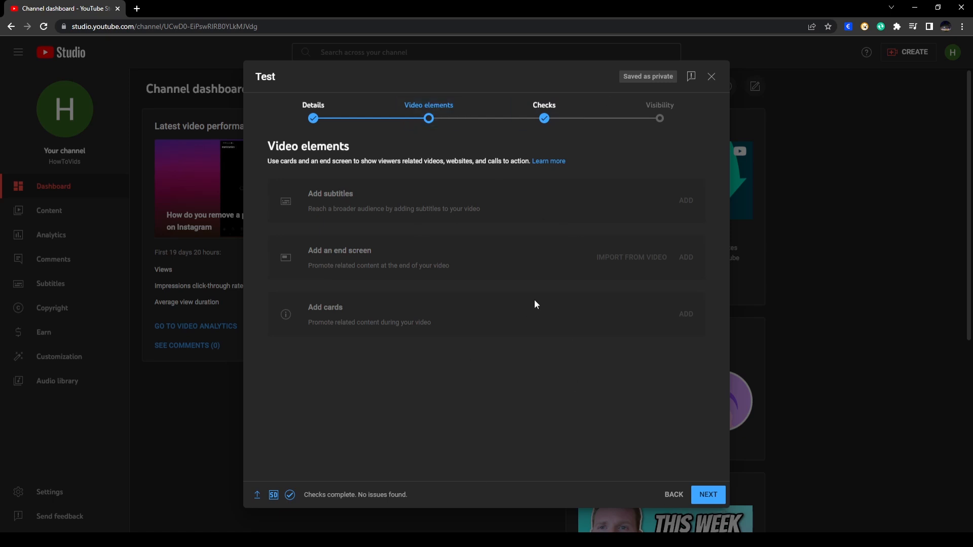
pyautogui.moveTo(710, 508)
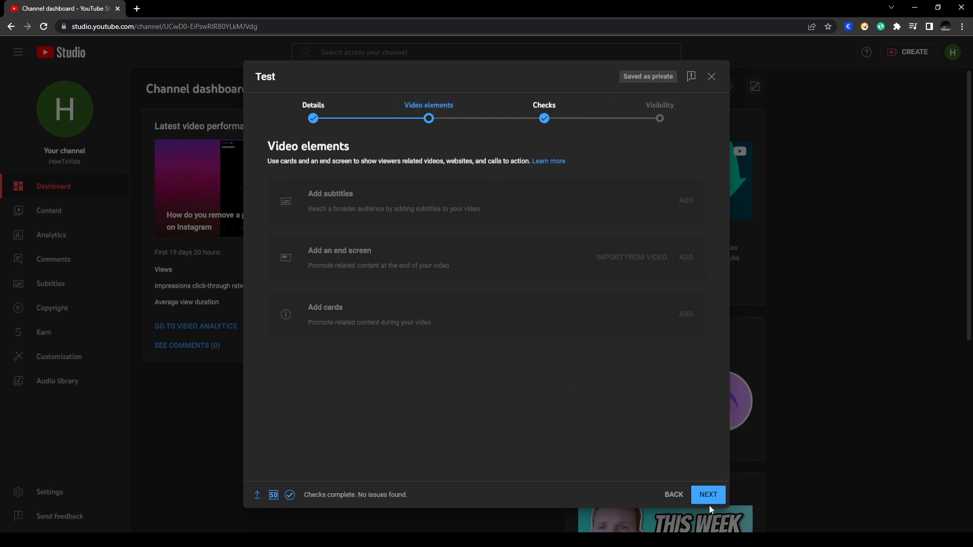
pyautogui.click(708, 494)
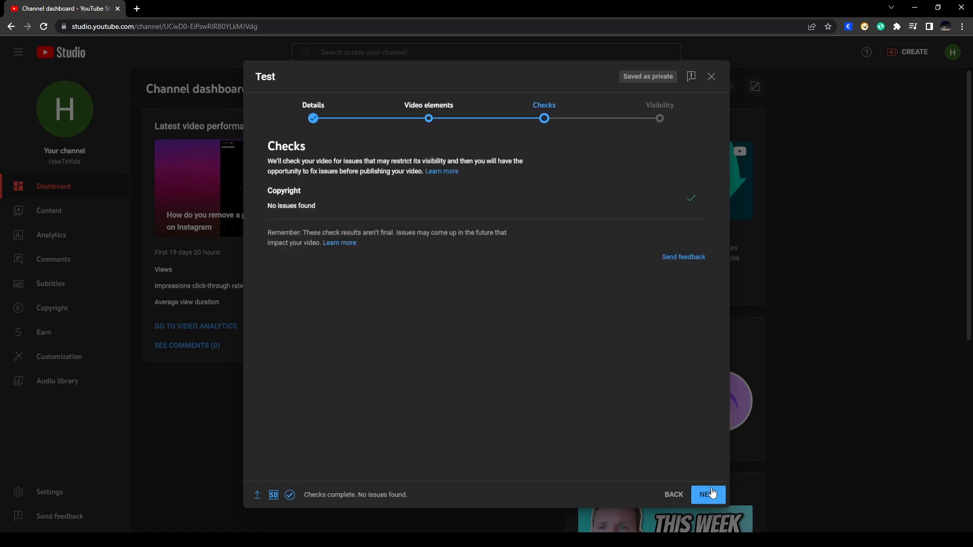
pyautogui.click(707, 494)
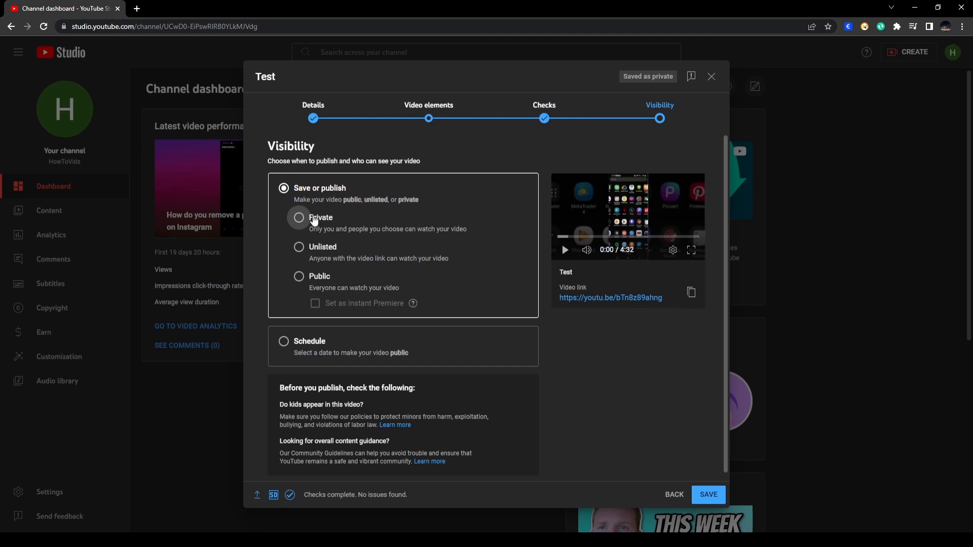
pyautogui.moveTo(307, 283)
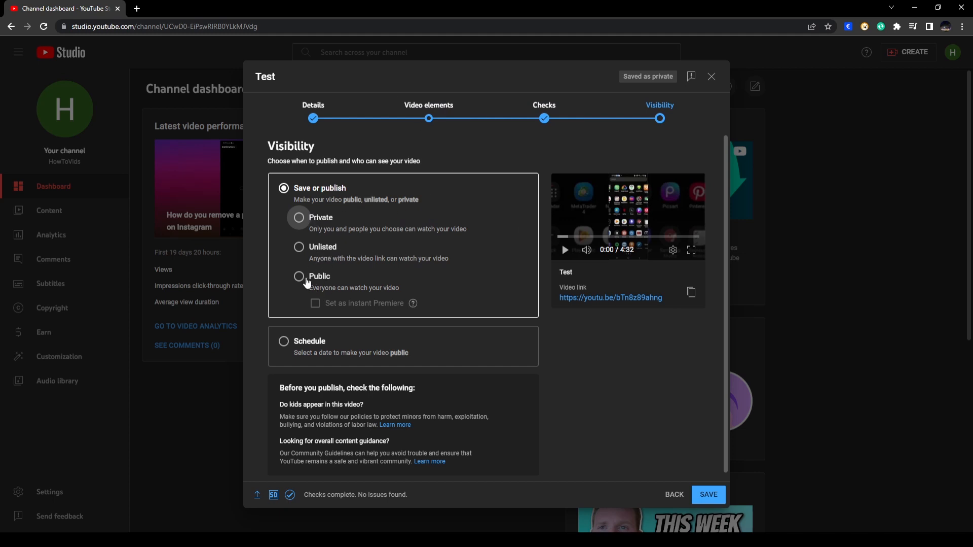
pyautogui.moveTo(435, 228)
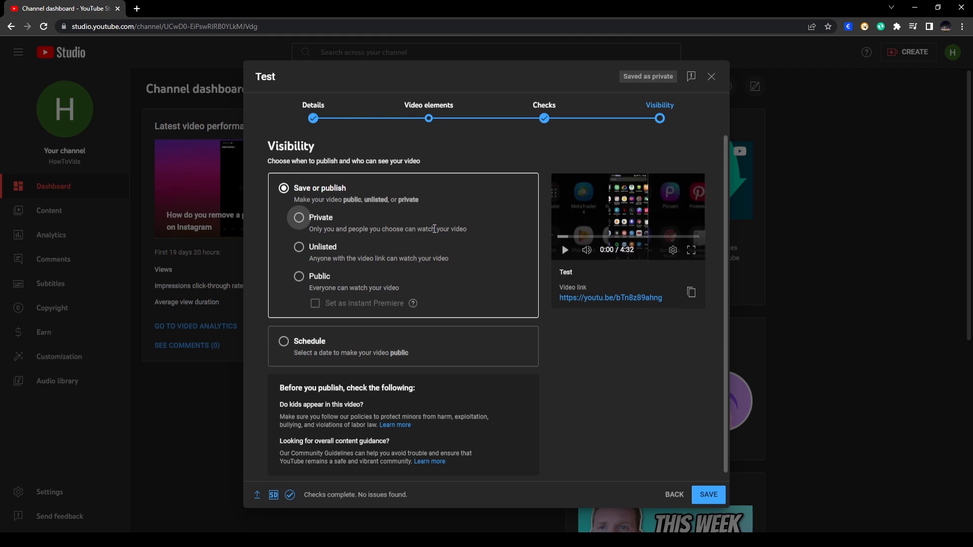
pyautogui.moveTo(428, 228)
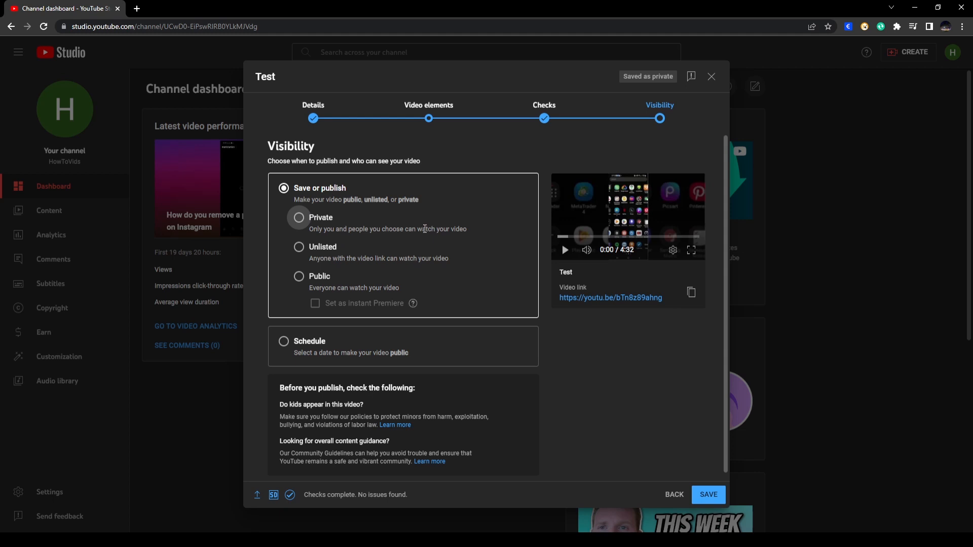
# - Set visibility to Public, briefly trying Private before settling on Public
pyautogui.click(298, 275)
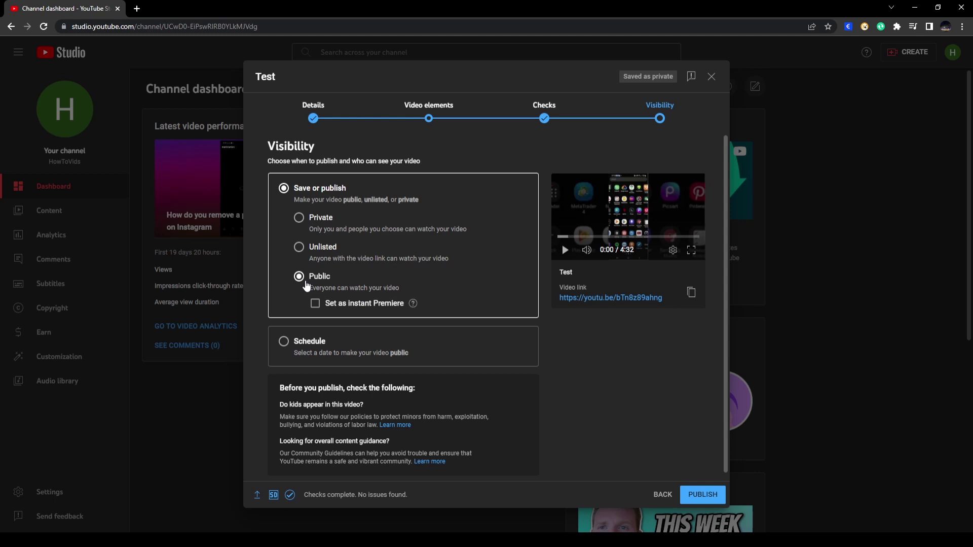
pyautogui.moveTo(307, 216)
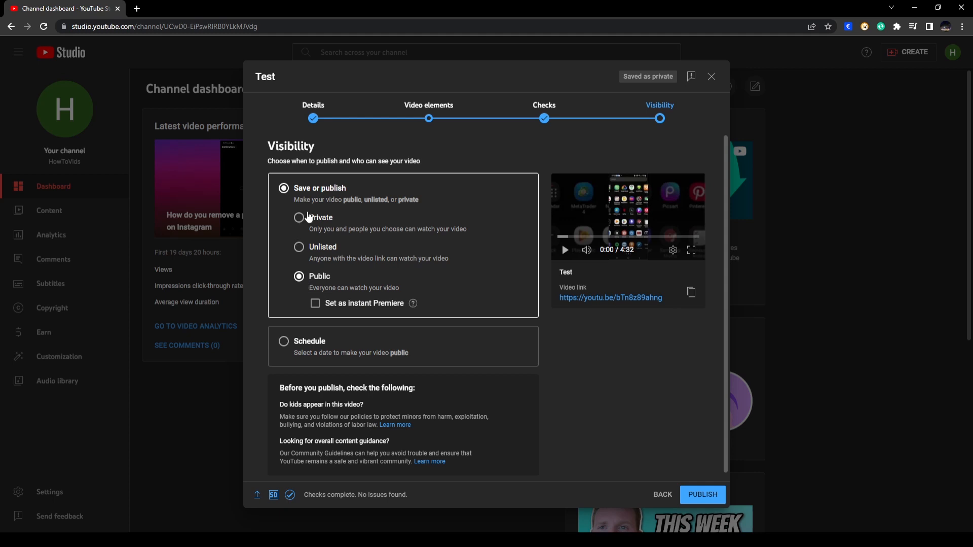
pyautogui.click(299, 217)
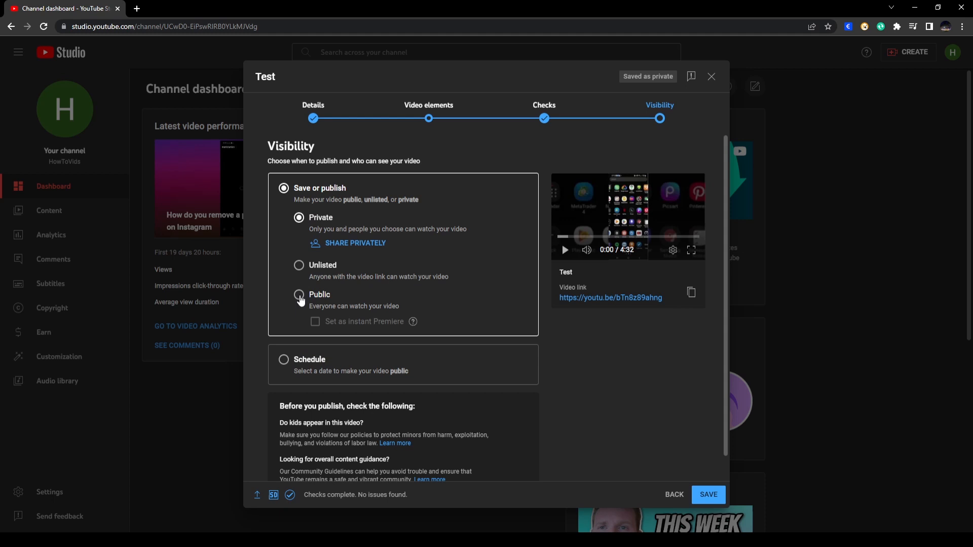
pyautogui.click(299, 294)
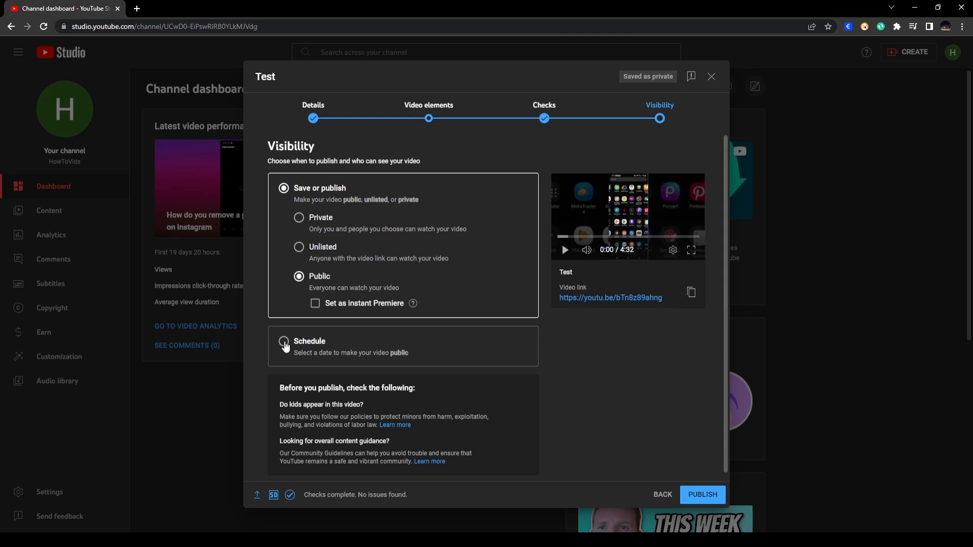
# - Publish the Test video, bringing up the Video published share dialog
pyautogui.scroll(3)
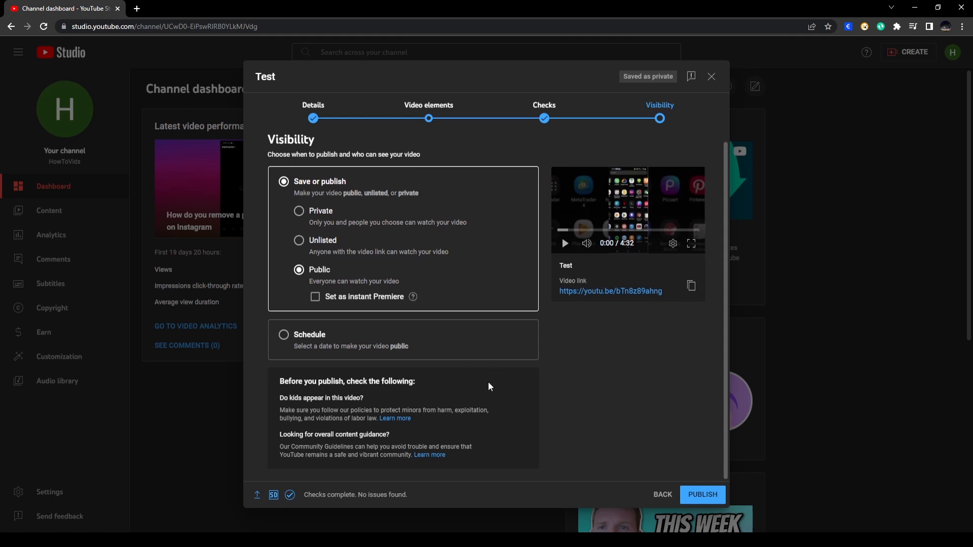
pyautogui.moveTo(463, 148)
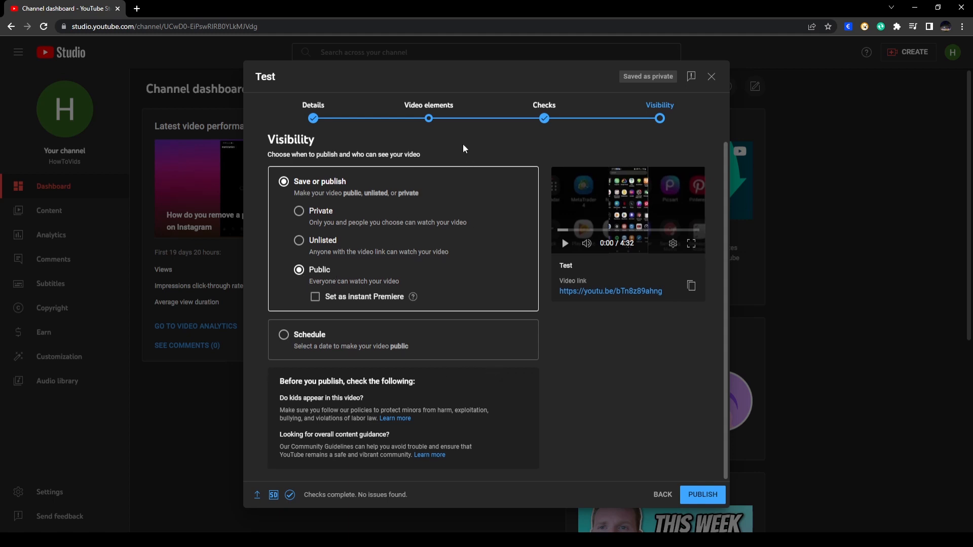
pyautogui.moveTo(700, 498)
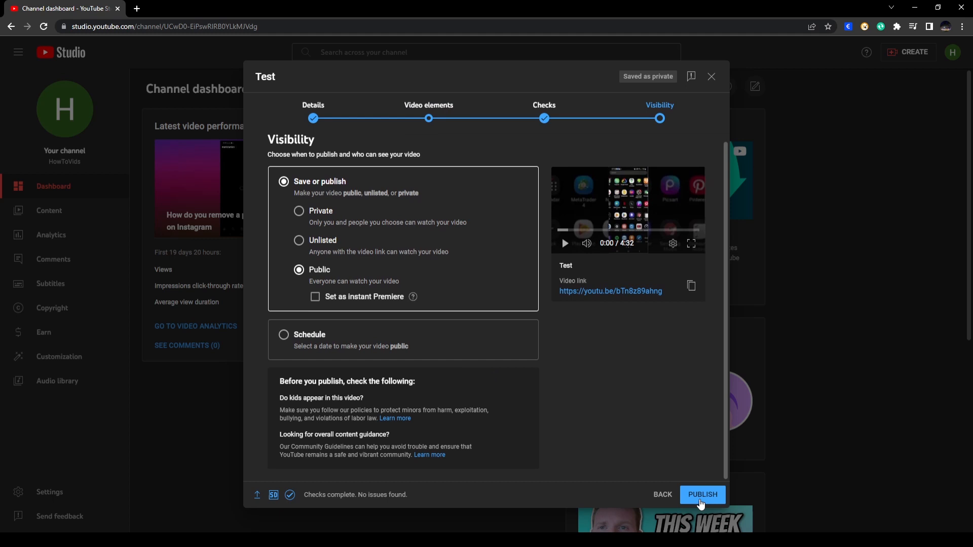
pyautogui.click(702, 494)
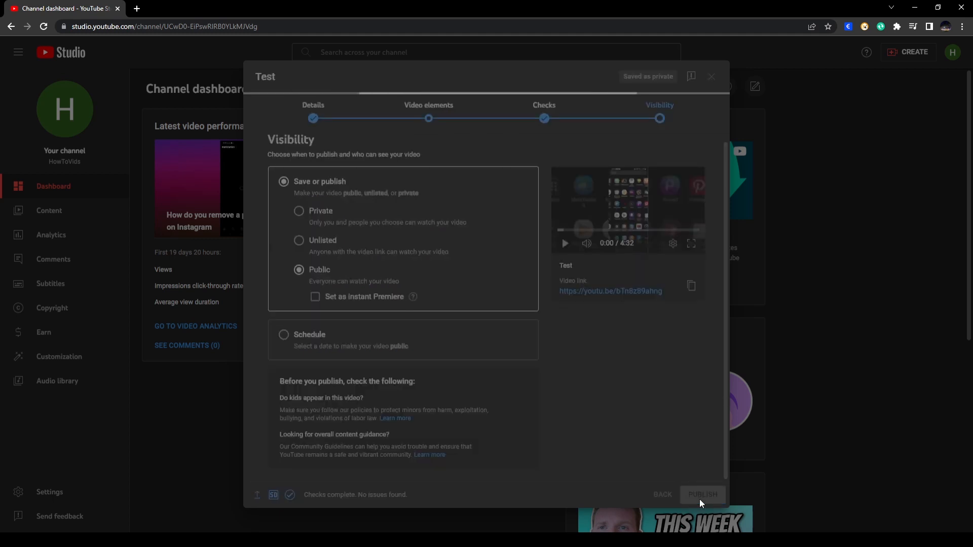
pyautogui.click(701, 494)
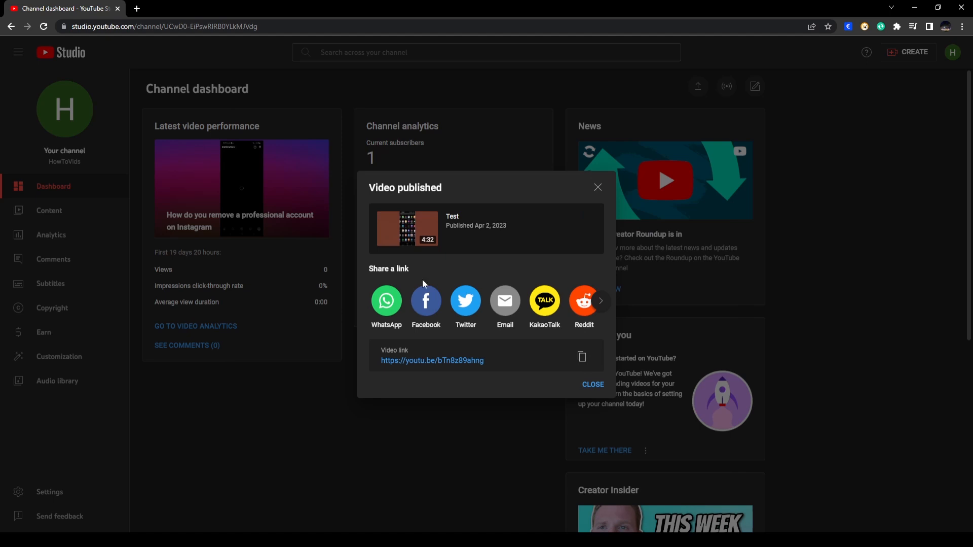
pyautogui.moveTo(398, 203)
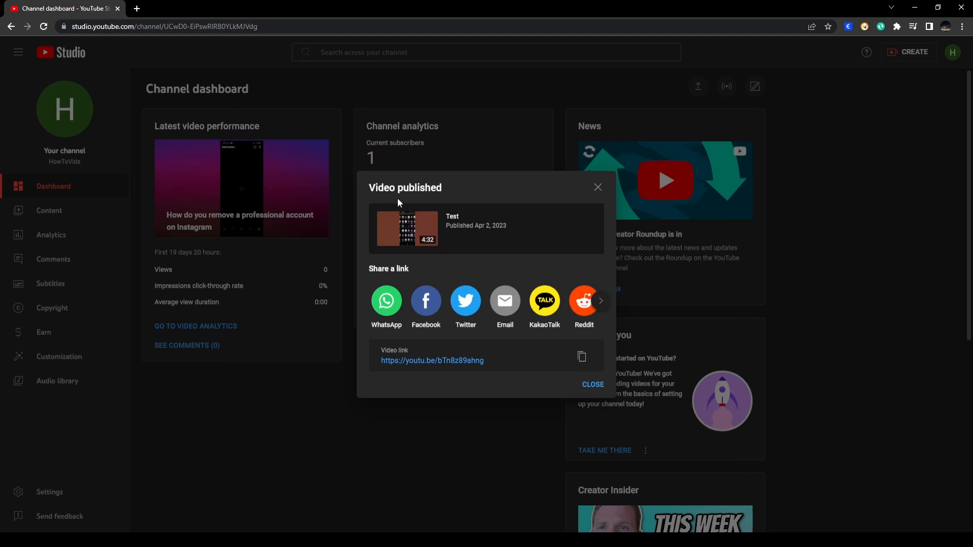
pyautogui.moveTo(444, 342)
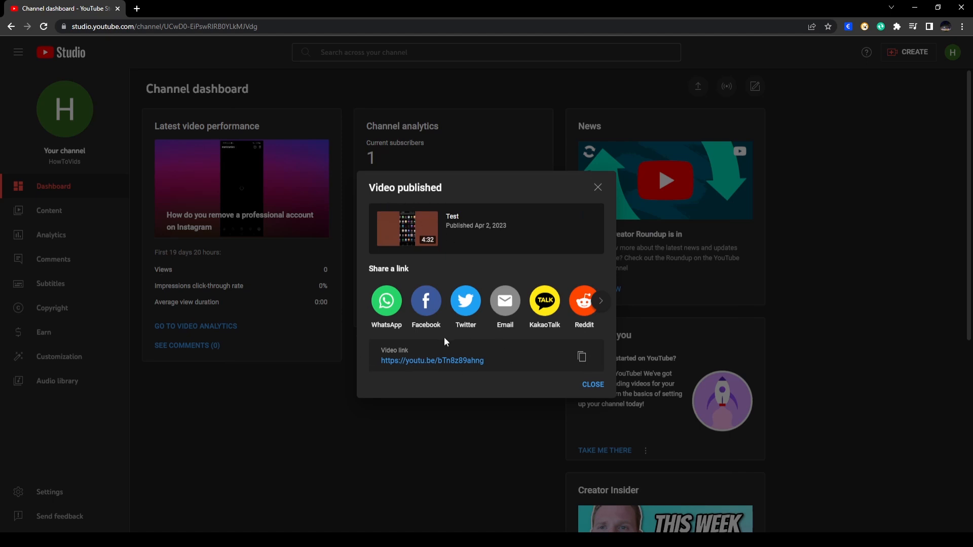
pyautogui.moveTo(595, 374)
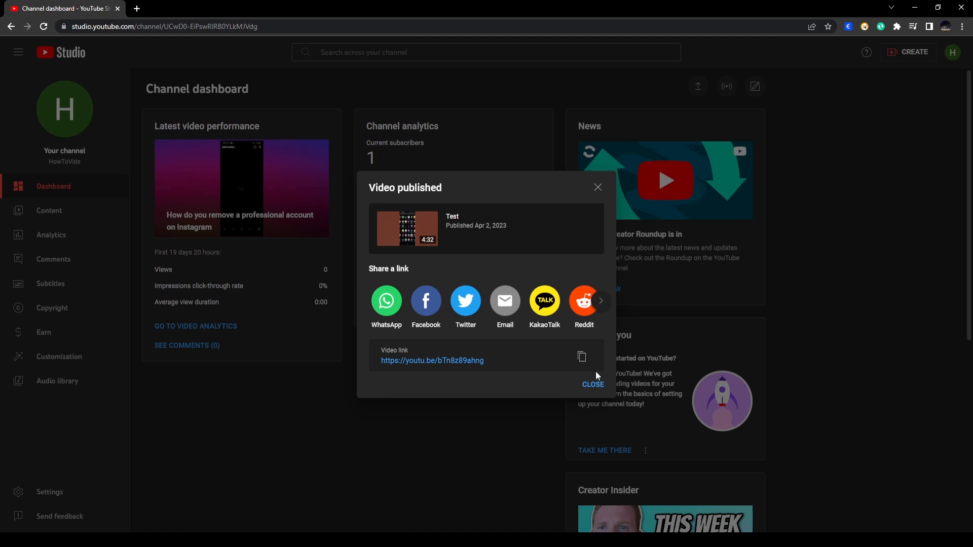
# - Copy the video link and close the confirmation, landing on the channel dashboard
pyautogui.click(582, 356)
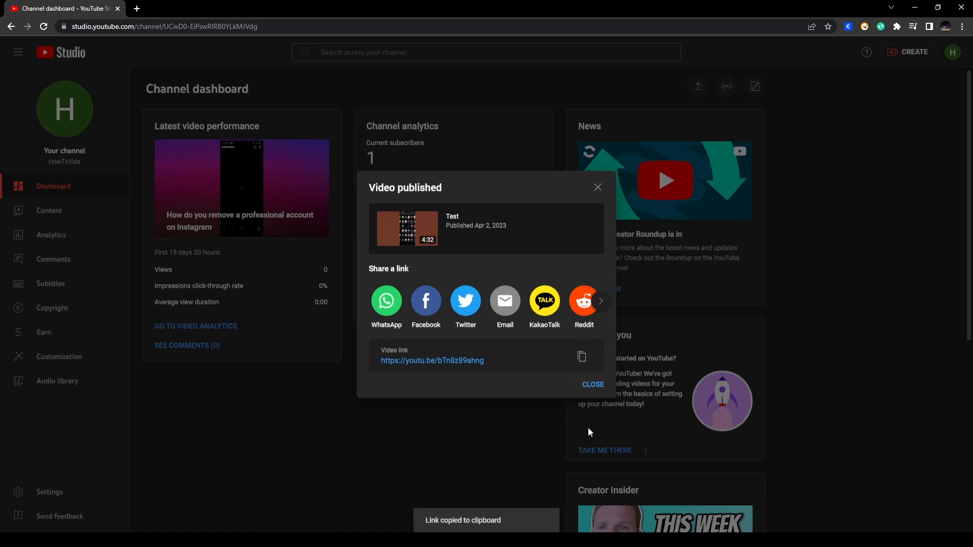
pyautogui.moveTo(551, 159)
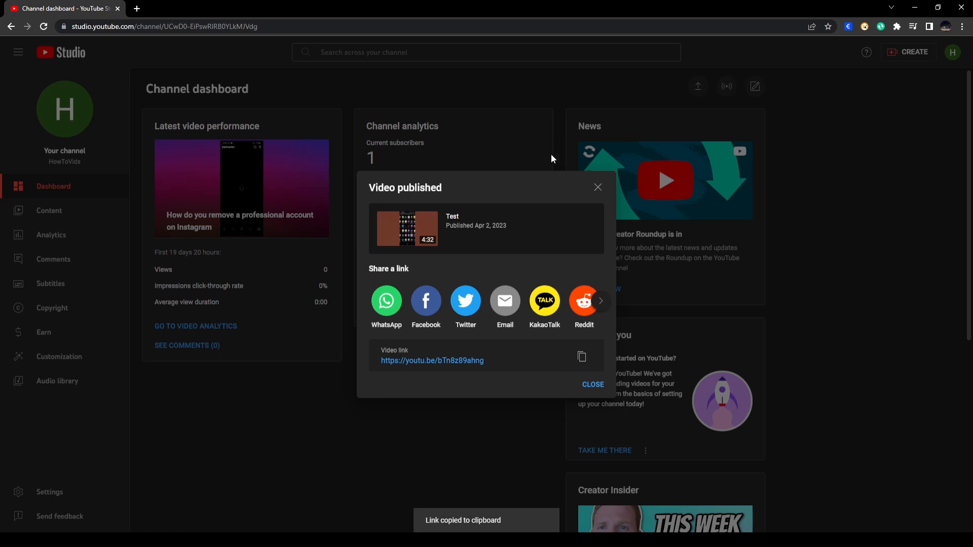
pyautogui.moveTo(487, 279)
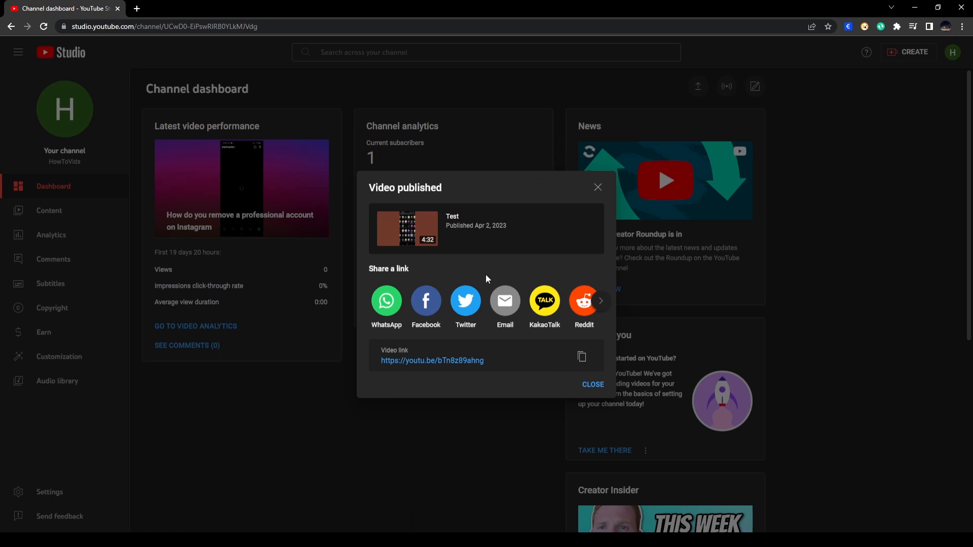
pyautogui.click(592, 384)
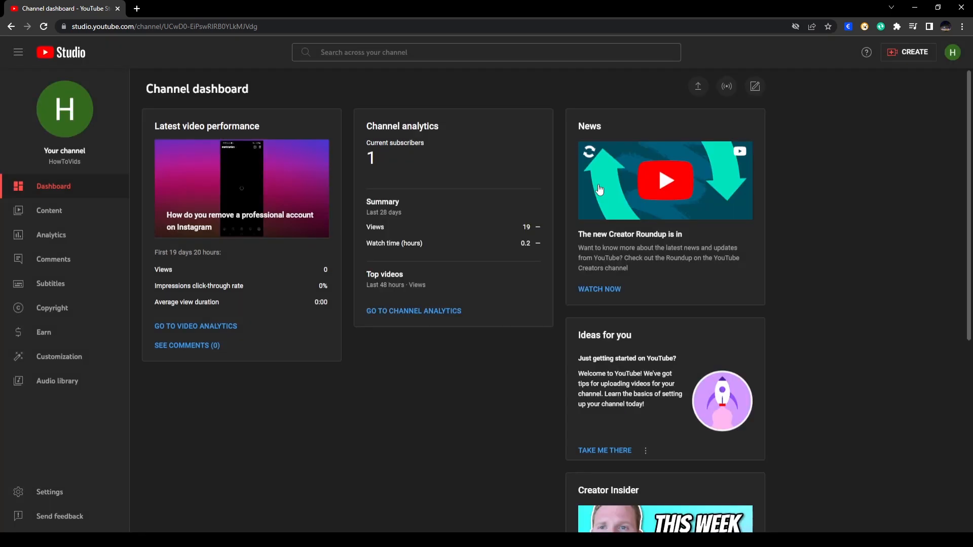
pyautogui.moveTo(577, 167)
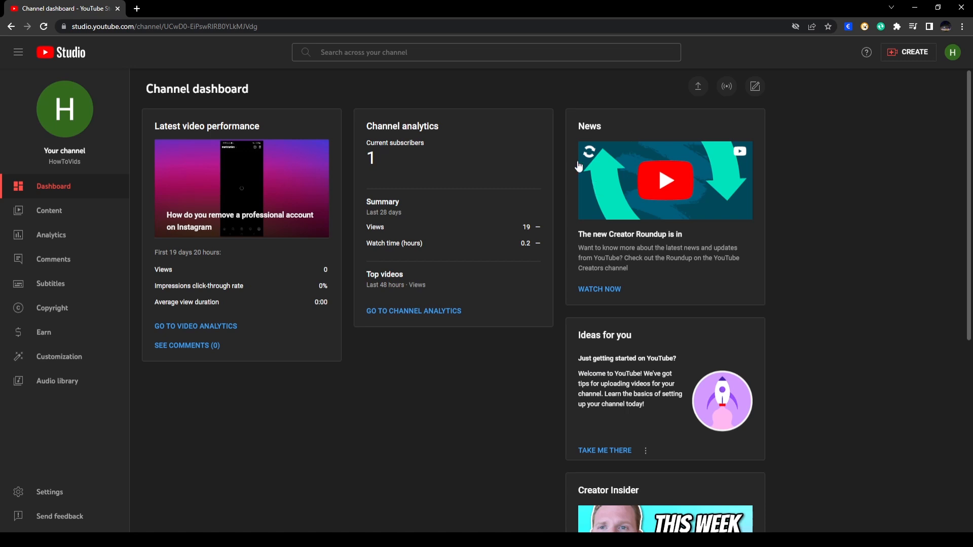